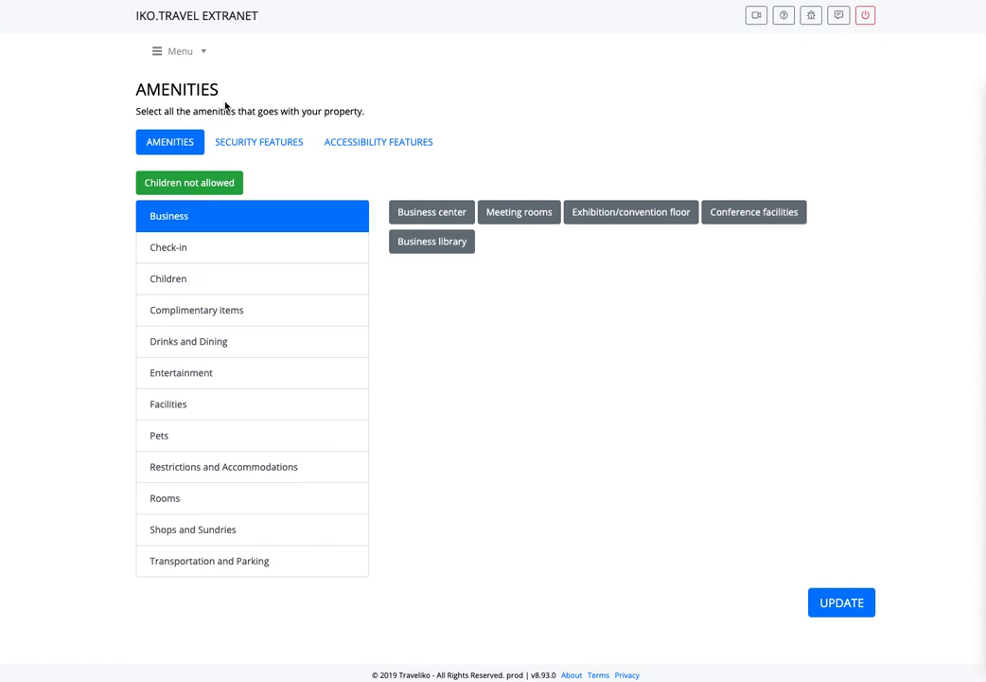
{"action": "mouse_move", "coordinate": [186, 55]}
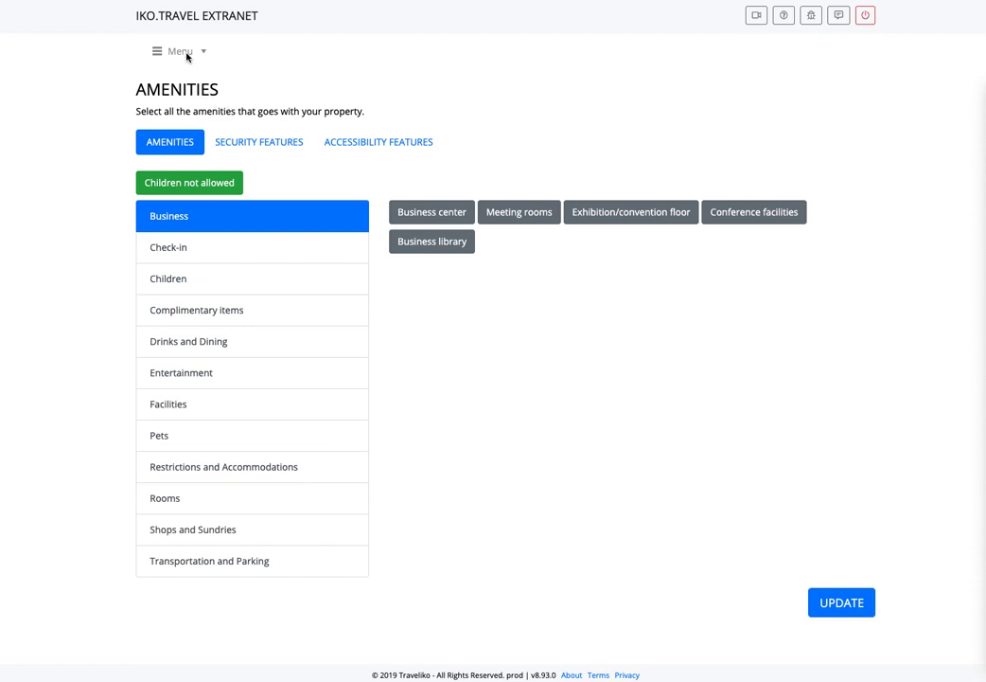
Add Safe deposit box, Business center and Coffee shop from their amenity categories
{"action": "left_click", "coordinate": [177, 51]}
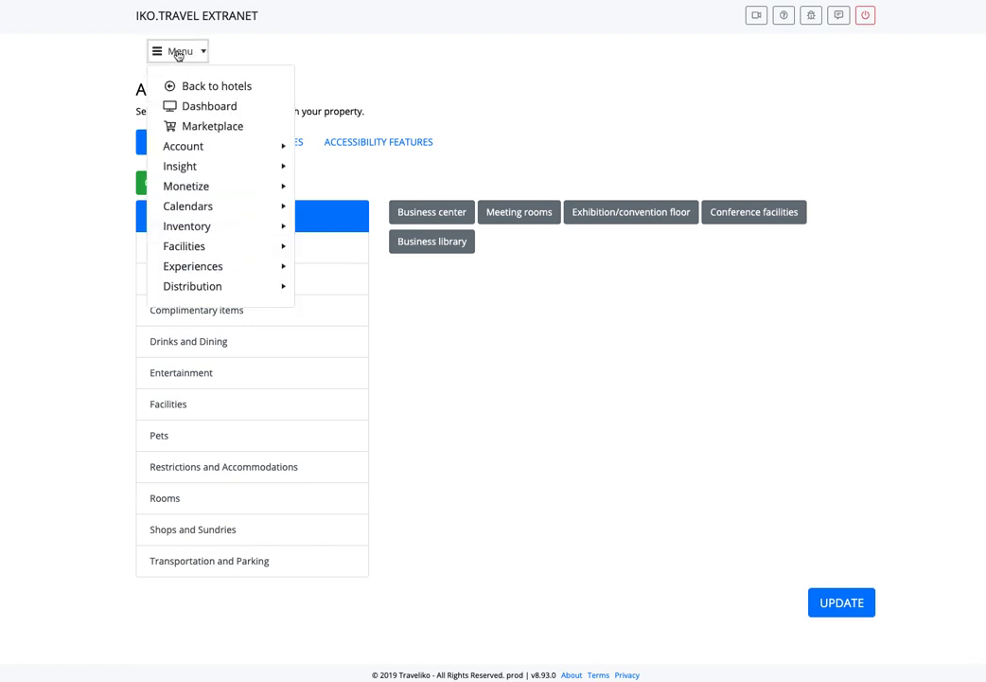
{"action": "mouse_move", "coordinate": [183, 145]}
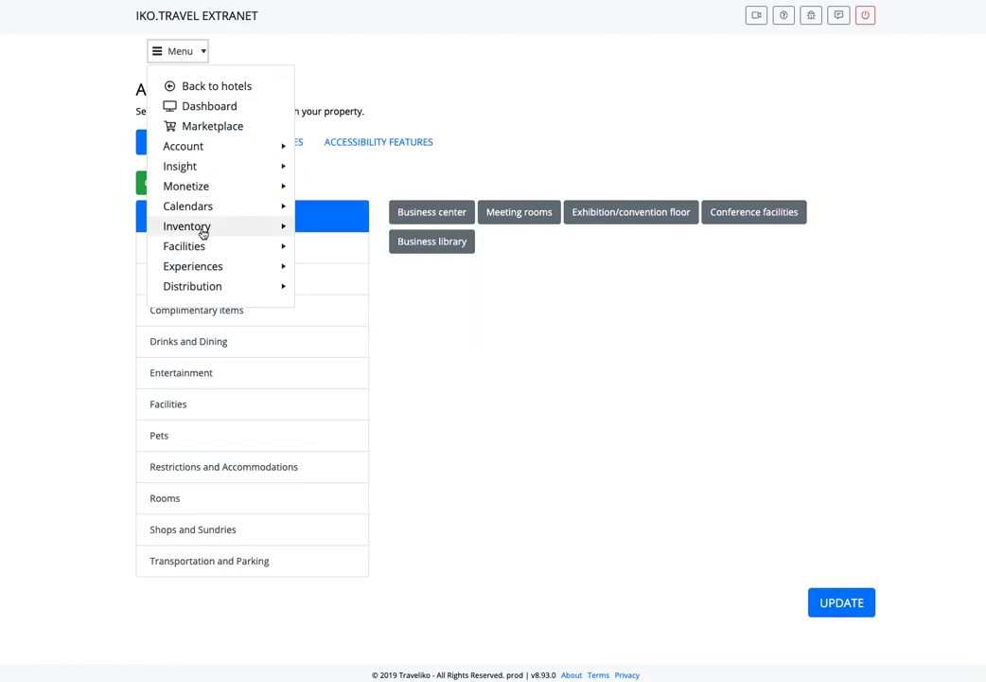
{"action": "mouse_move", "coordinate": [187, 226]}
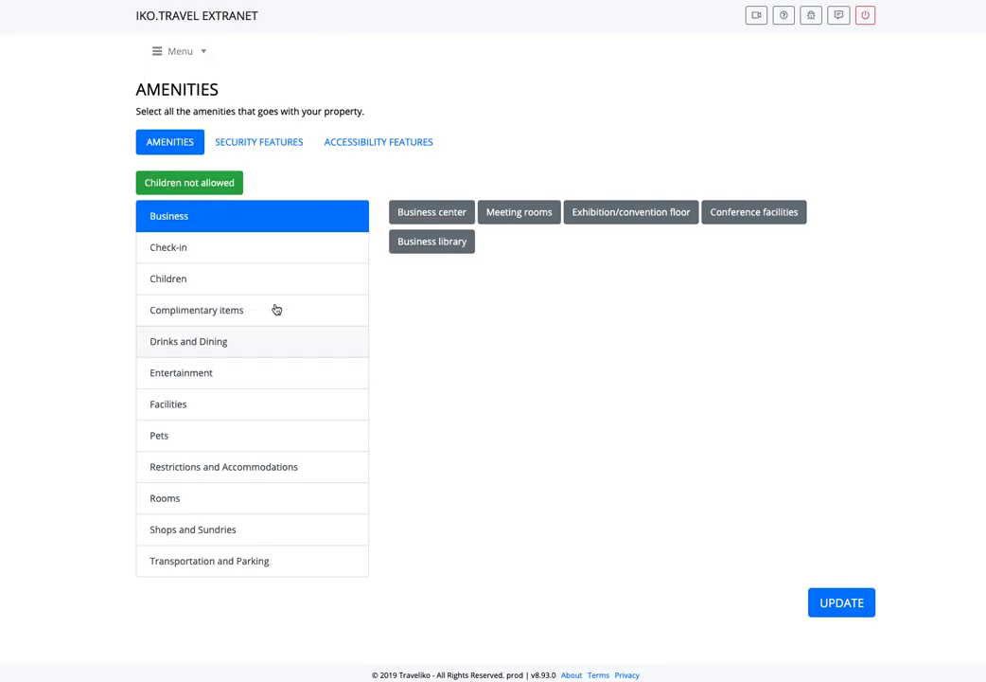
{"action": "mouse_move", "coordinate": [265, 158]}
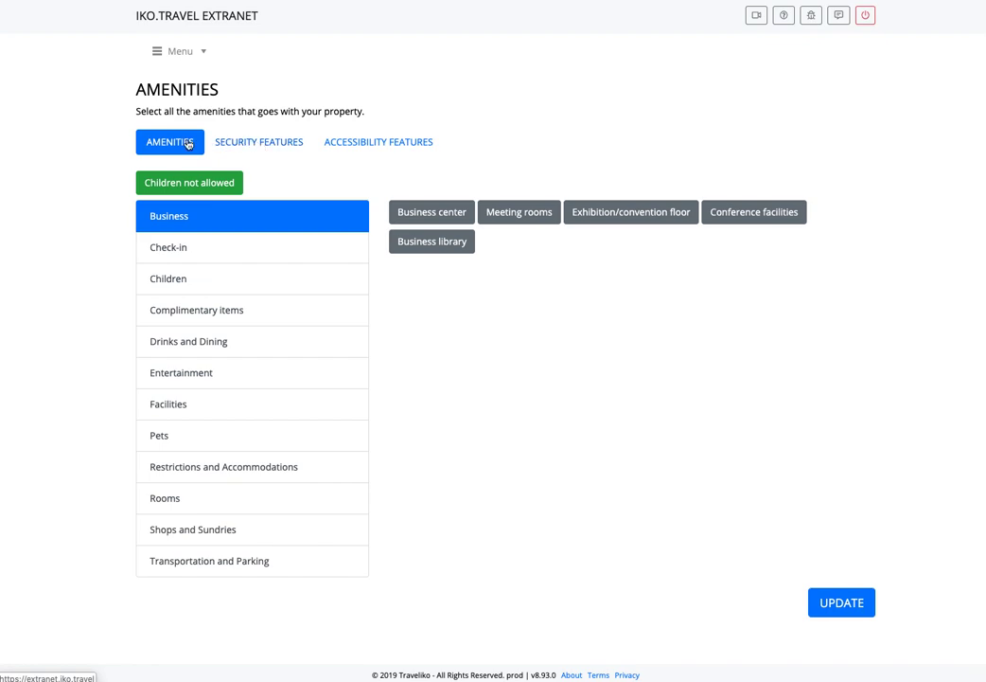
{"action": "mouse_move", "coordinate": [190, 222]}
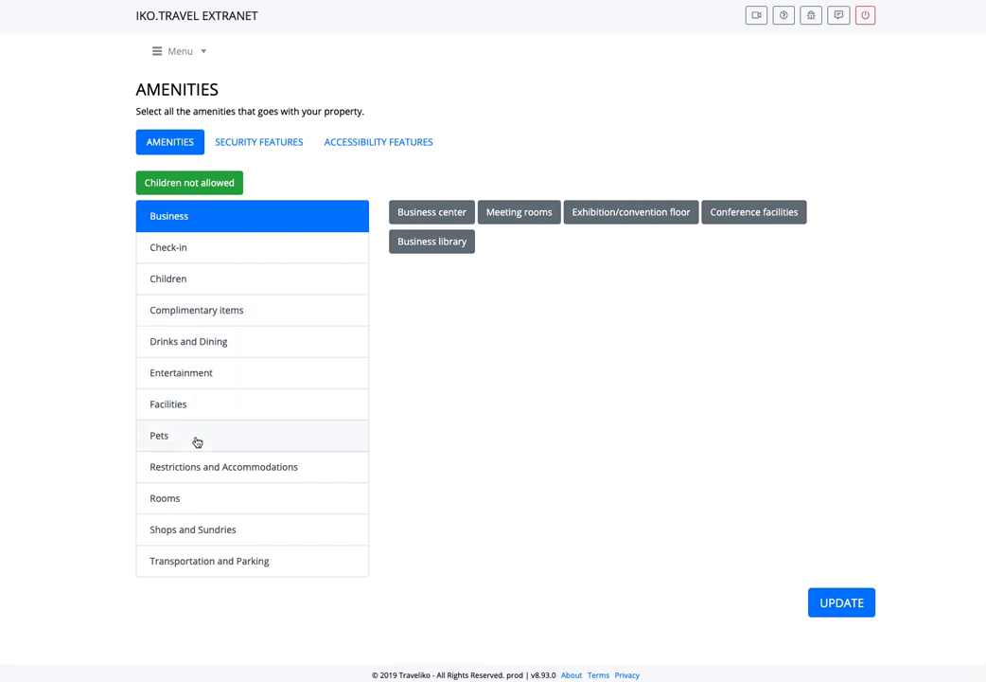
{"action": "left_click", "coordinate": [165, 497]}
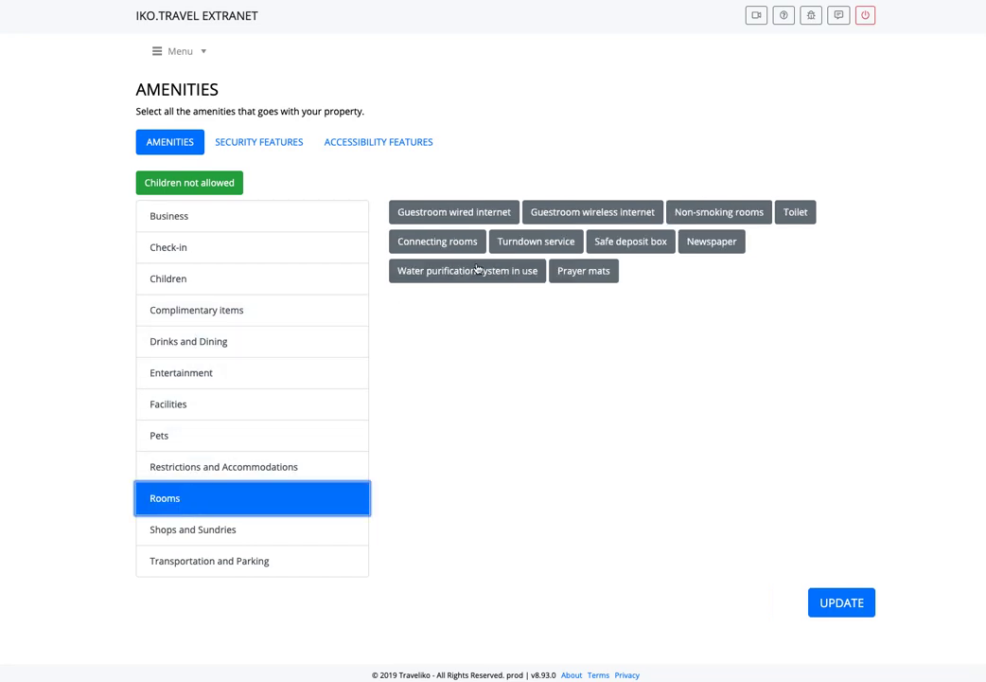
{"action": "left_click", "coordinate": [630, 241]}
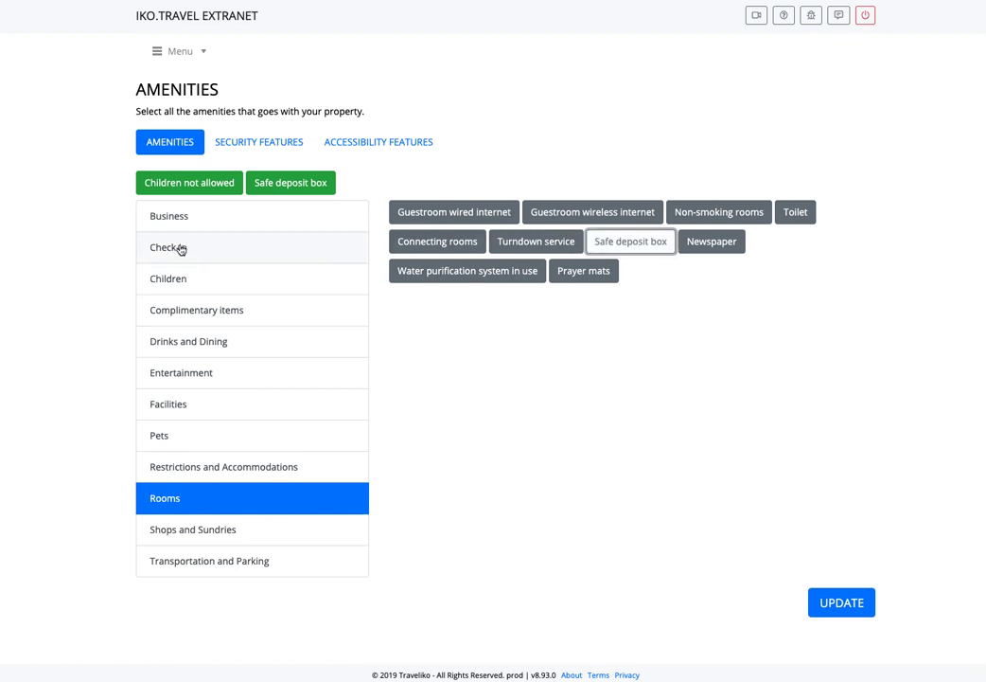
{"action": "left_click", "coordinate": [169, 216]}
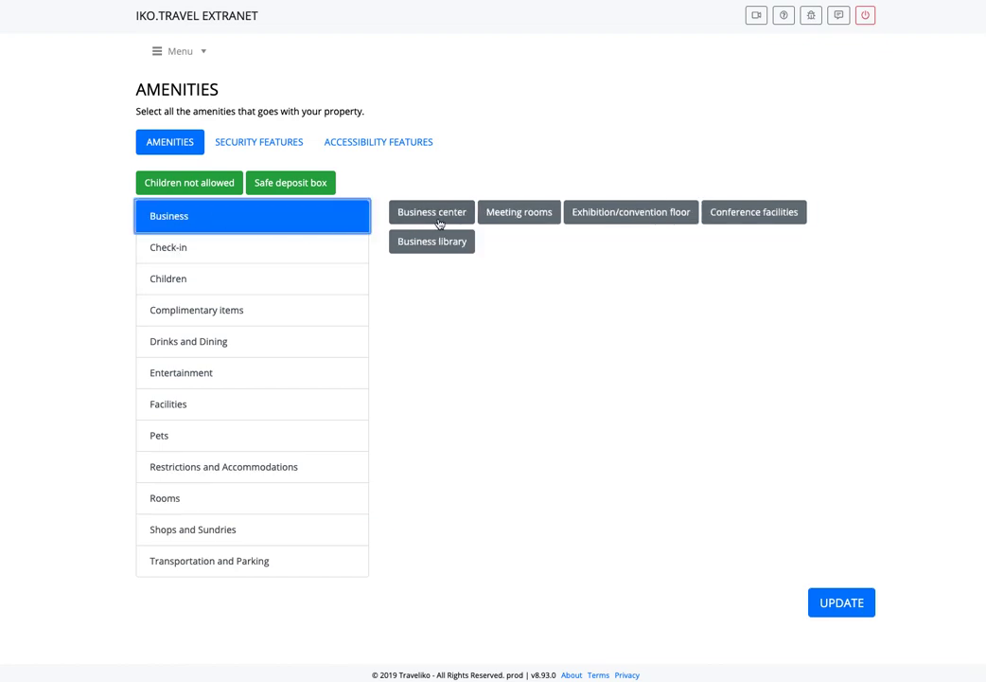
{"action": "left_click", "coordinate": [432, 211]}
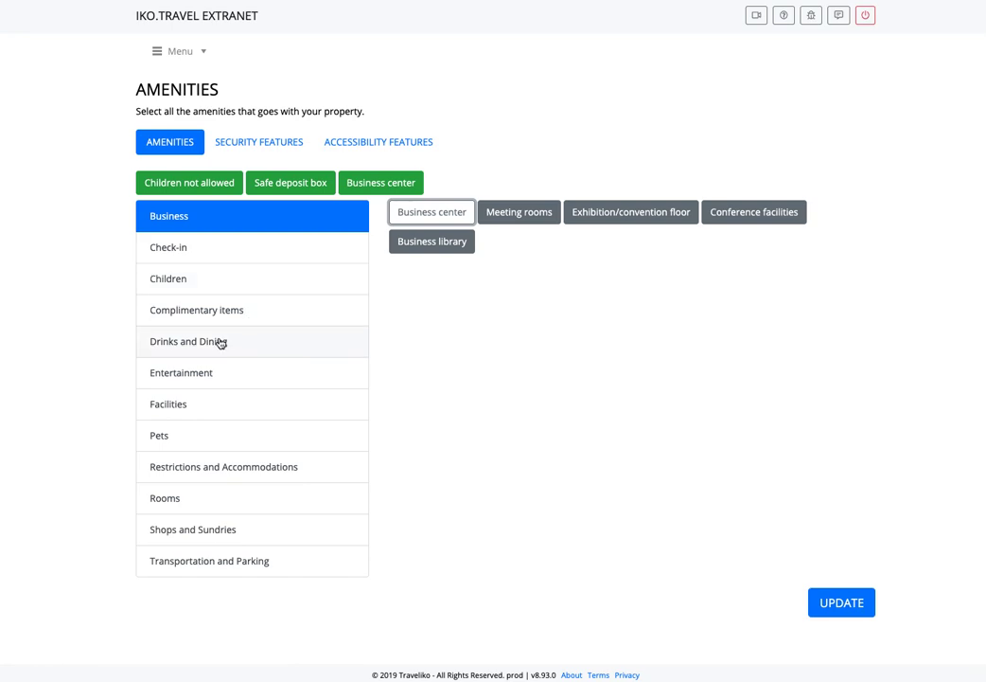
{"action": "left_click", "coordinate": [188, 341]}
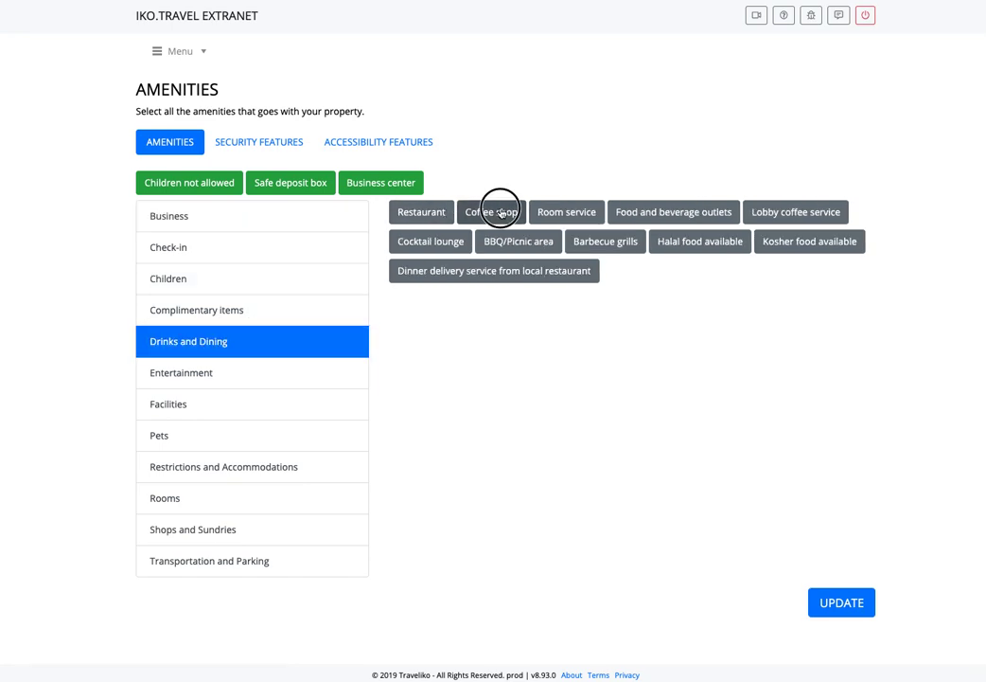
{"action": "left_click", "coordinate": [492, 211]}
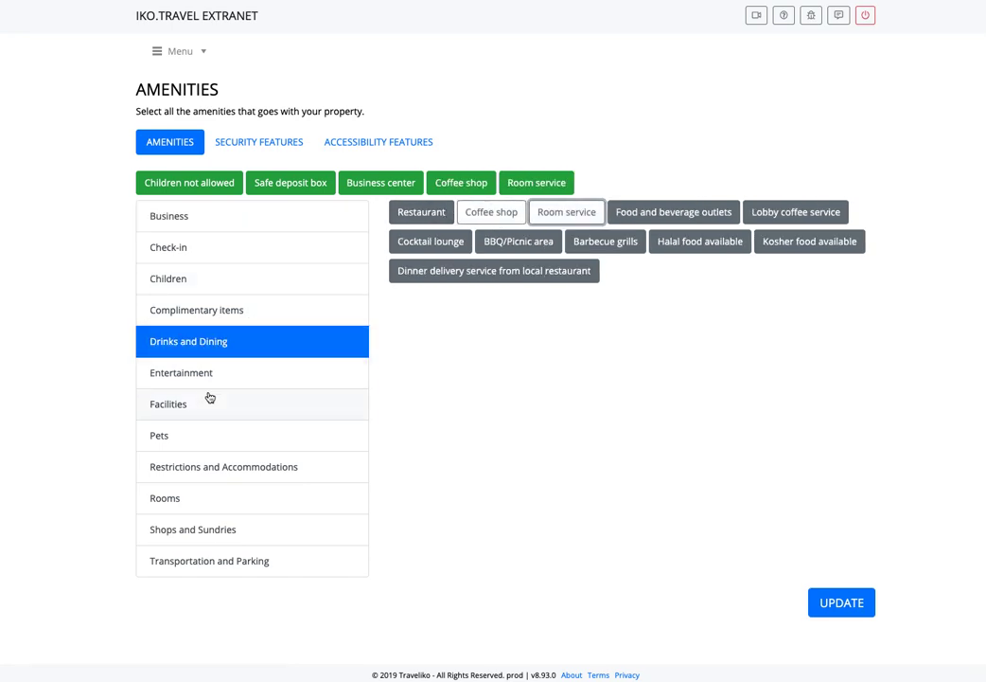
{"action": "left_click", "coordinate": [181, 372]}
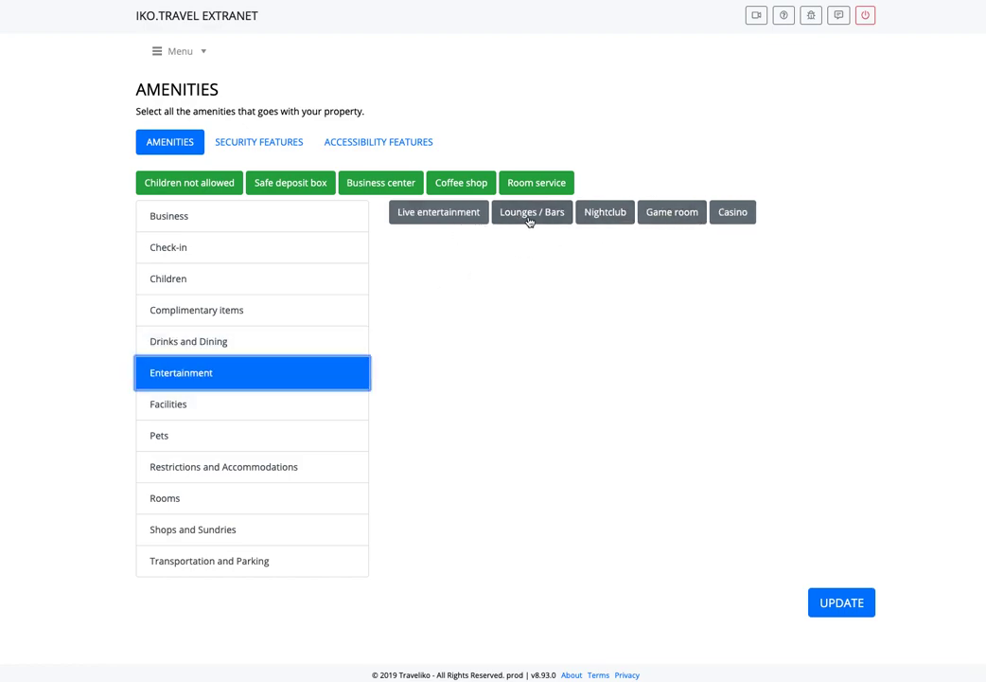
Add Lounges / Bars to the amenities and bring up the Facilities list
{"action": "left_click", "coordinate": [532, 211]}
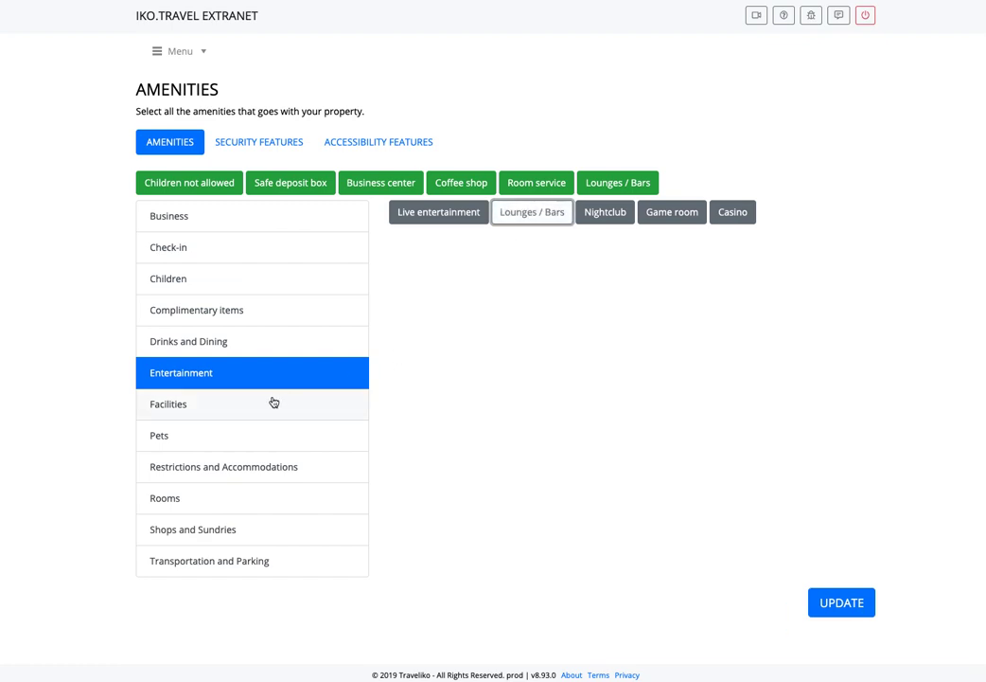
{"action": "left_click", "coordinate": [167, 403]}
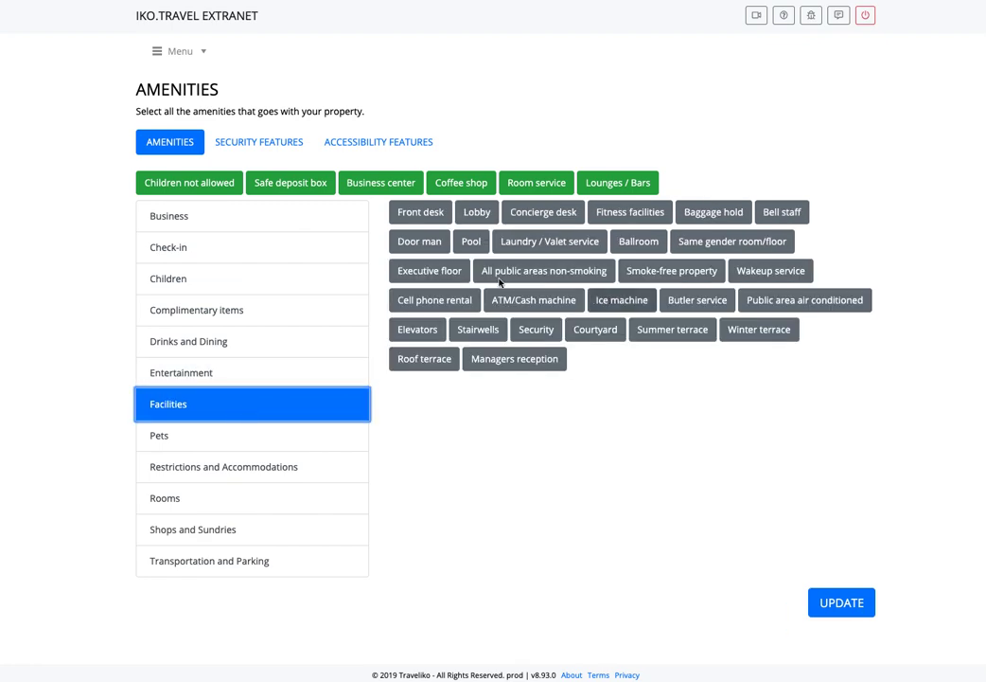
{"action": "mouse_move", "coordinate": [327, 409]}
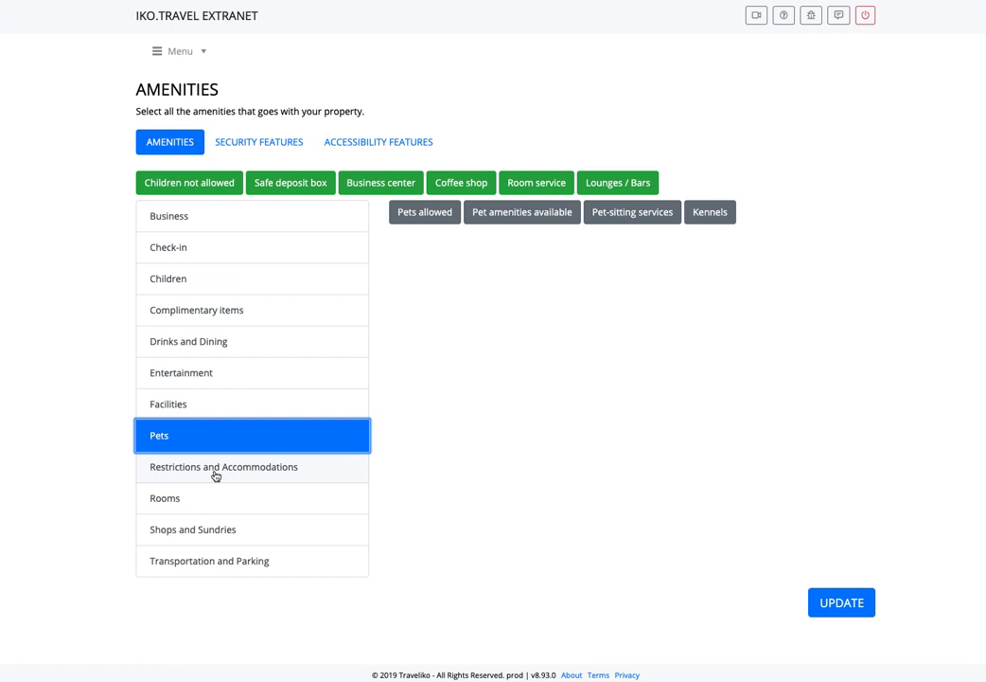
{"action": "mouse_move", "coordinate": [255, 402]}
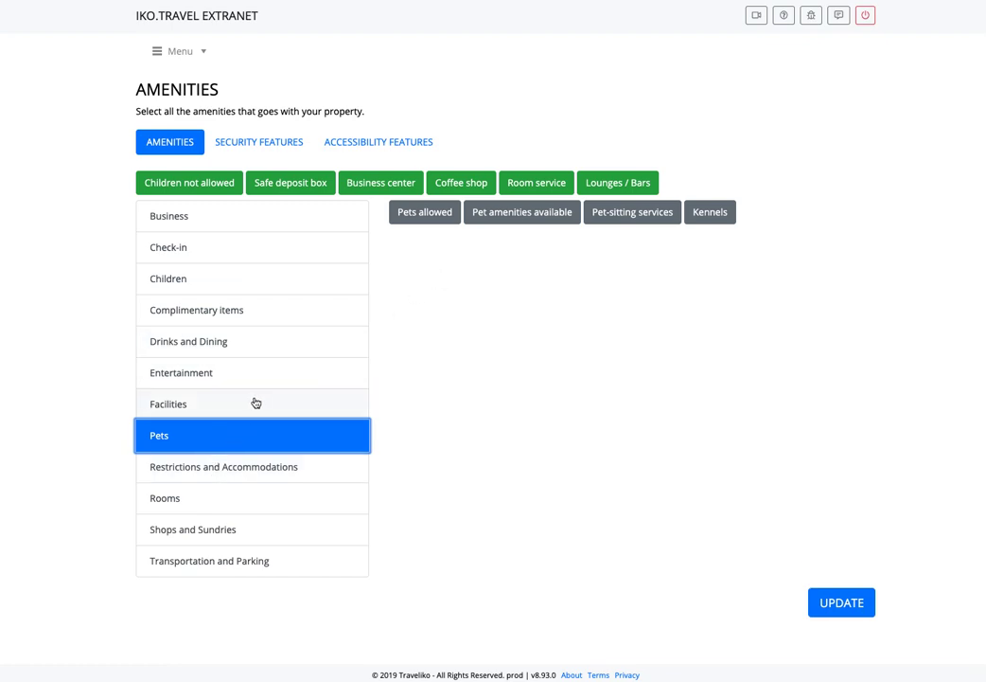
{"action": "mouse_move", "coordinate": [256, 419]}
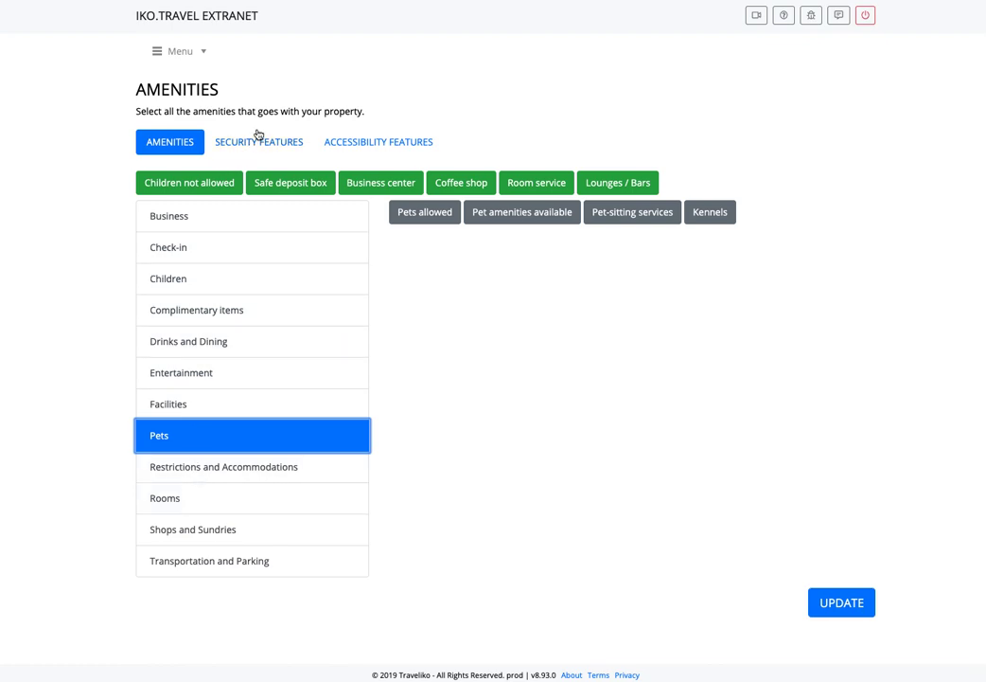
Browse the General Safety security features, then show the accessibility features list
{"action": "left_click", "coordinate": [258, 141]}
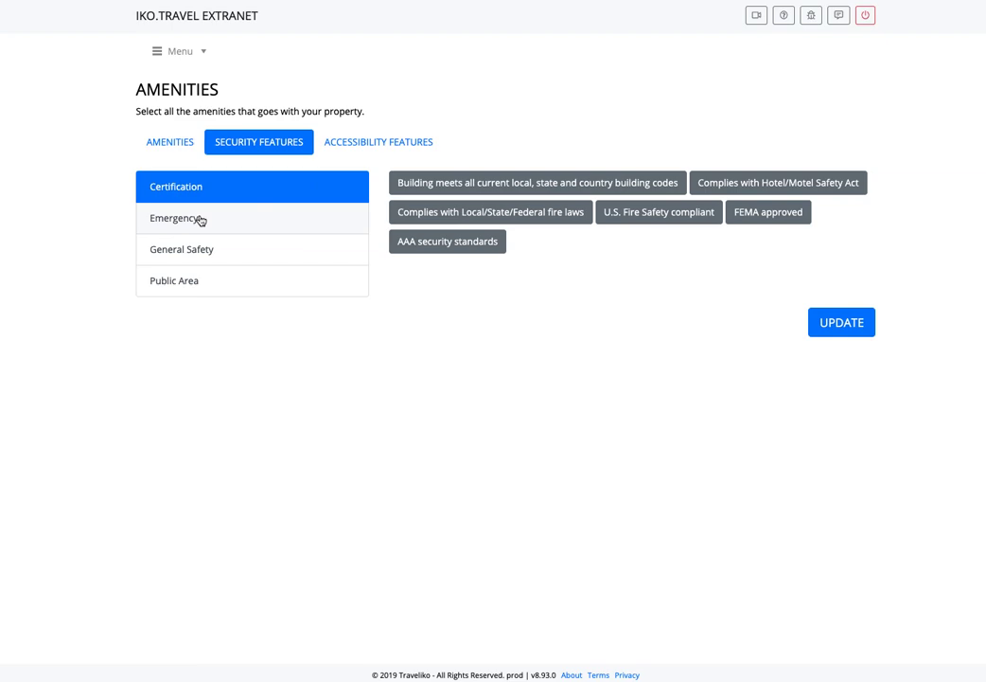
{"action": "left_click", "coordinate": [180, 249]}
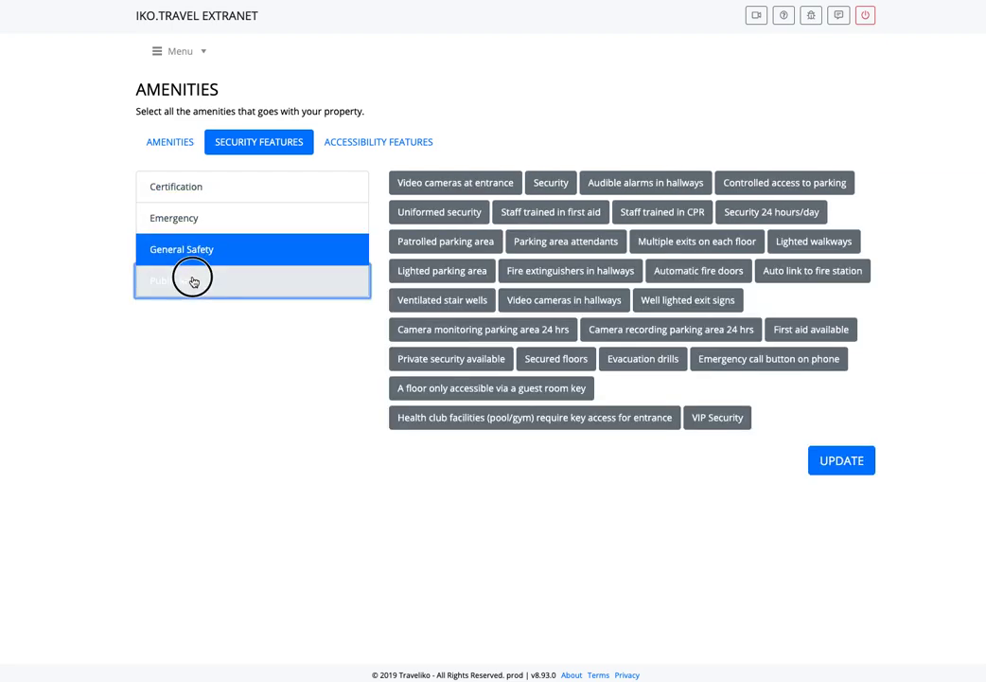
{"action": "left_click", "coordinate": [377, 141]}
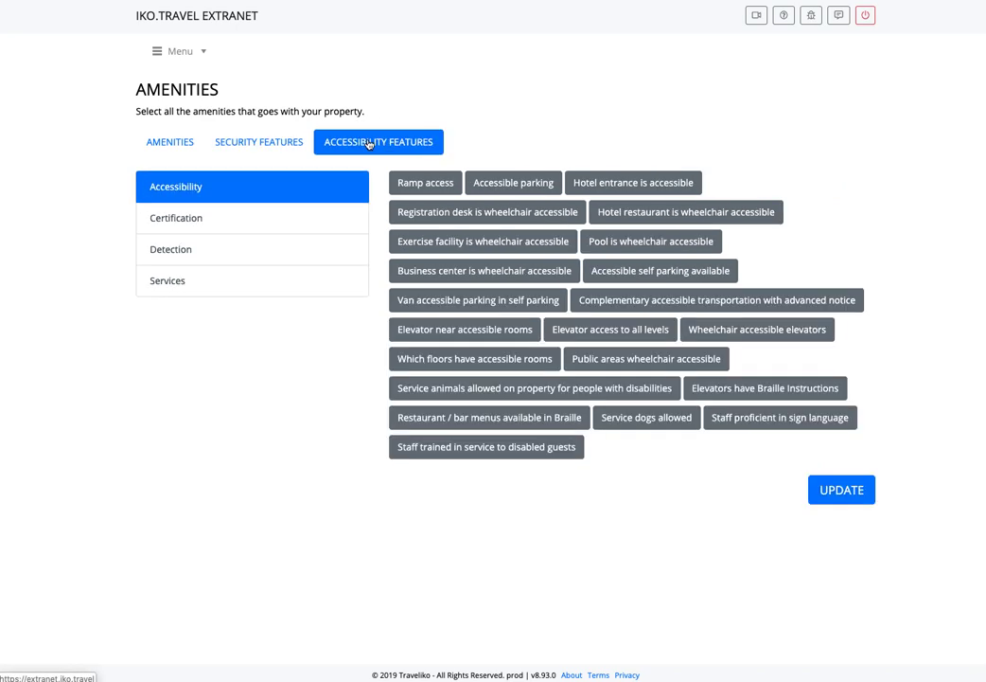
{"action": "mouse_move", "coordinate": [483, 240]}
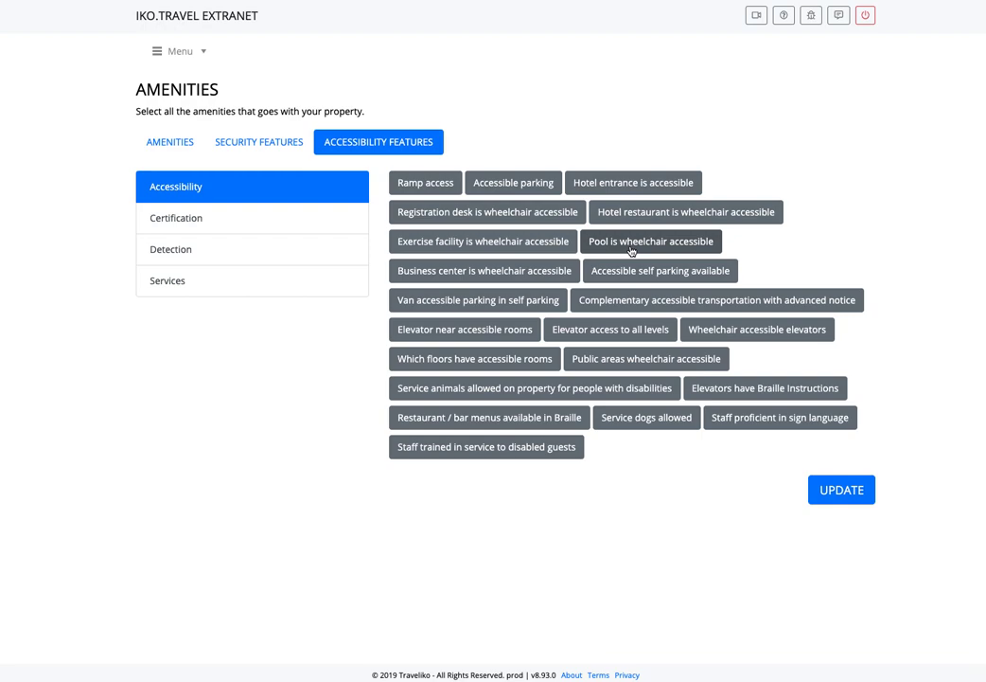
{"action": "mouse_move", "coordinate": [255, 175]}
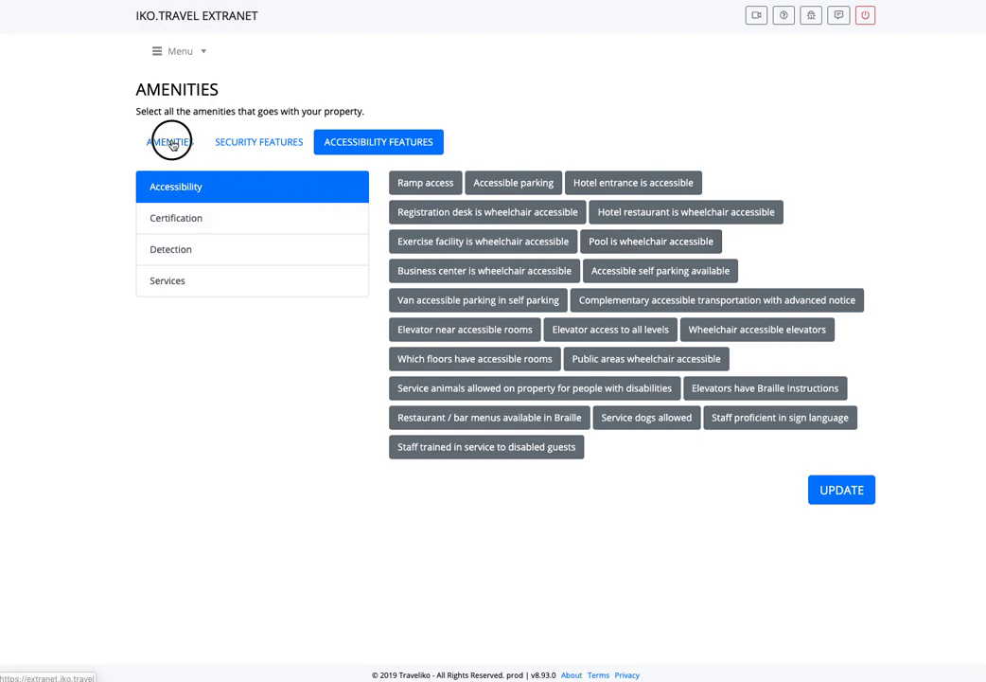
Remove Coffee shop and Lounges / Bars from the amenities, then save and confirm the update
{"action": "left_click", "coordinate": [169, 141]}
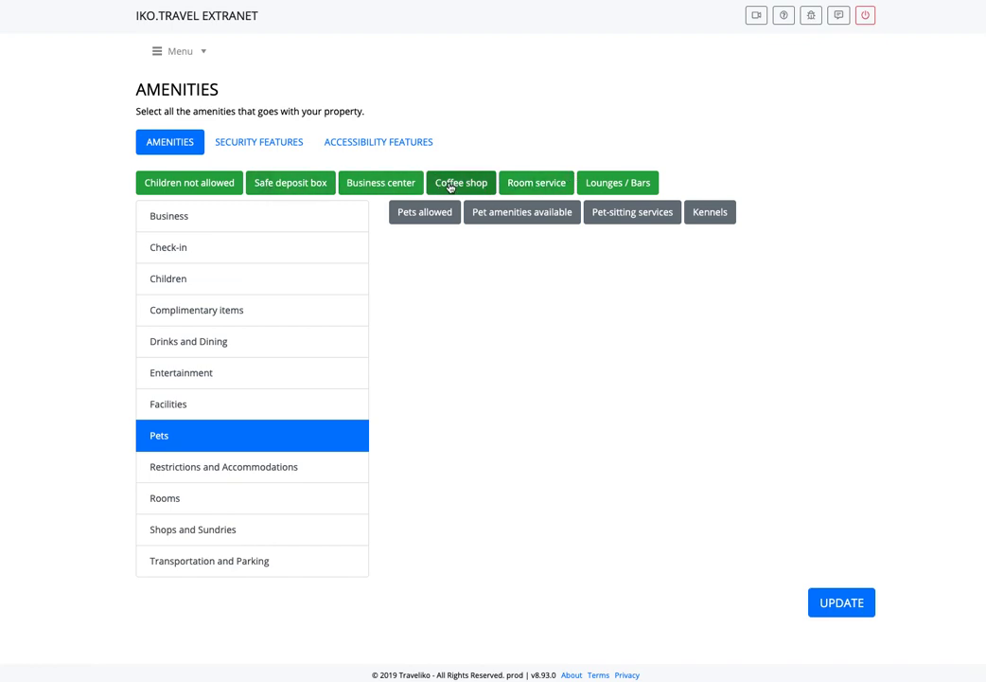
{"action": "left_click", "coordinate": [460, 182]}
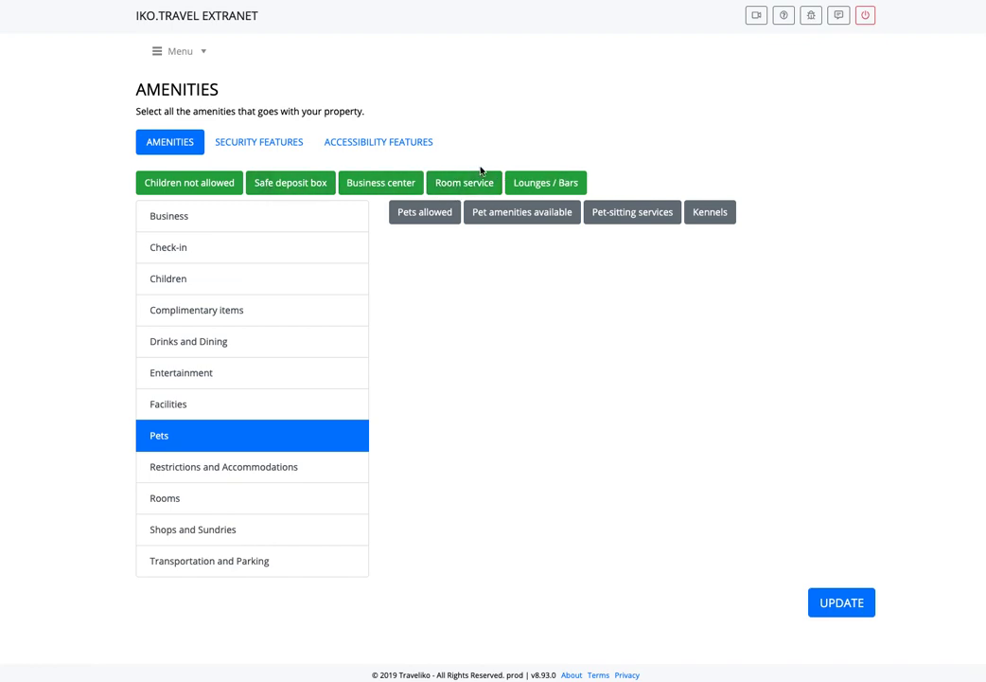
{"action": "left_click", "coordinate": [545, 182]}
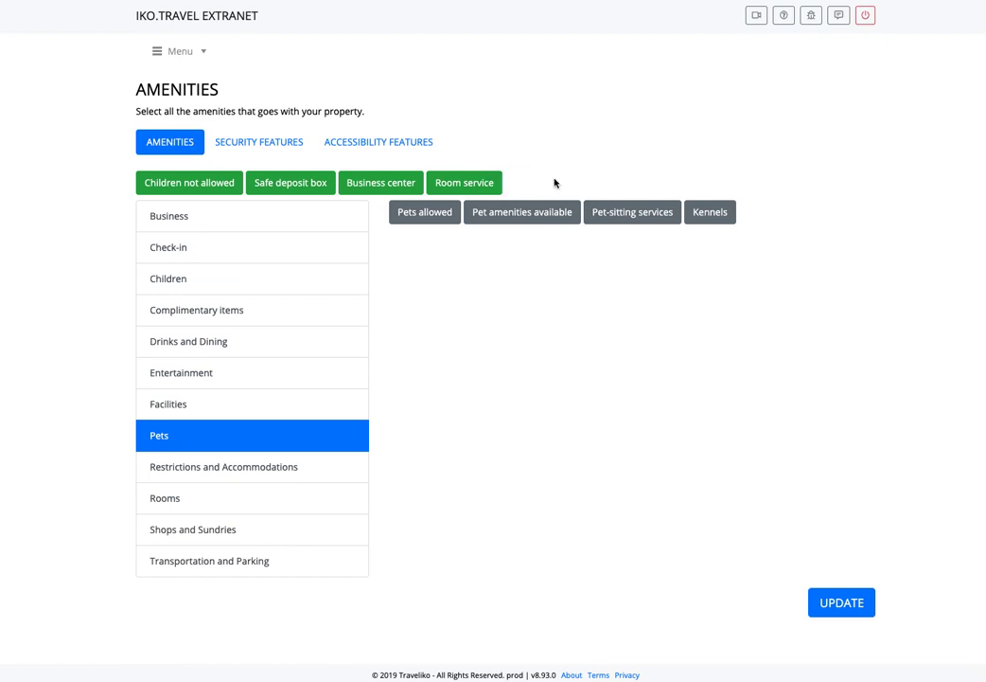
{"action": "mouse_move", "coordinate": [855, 624]}
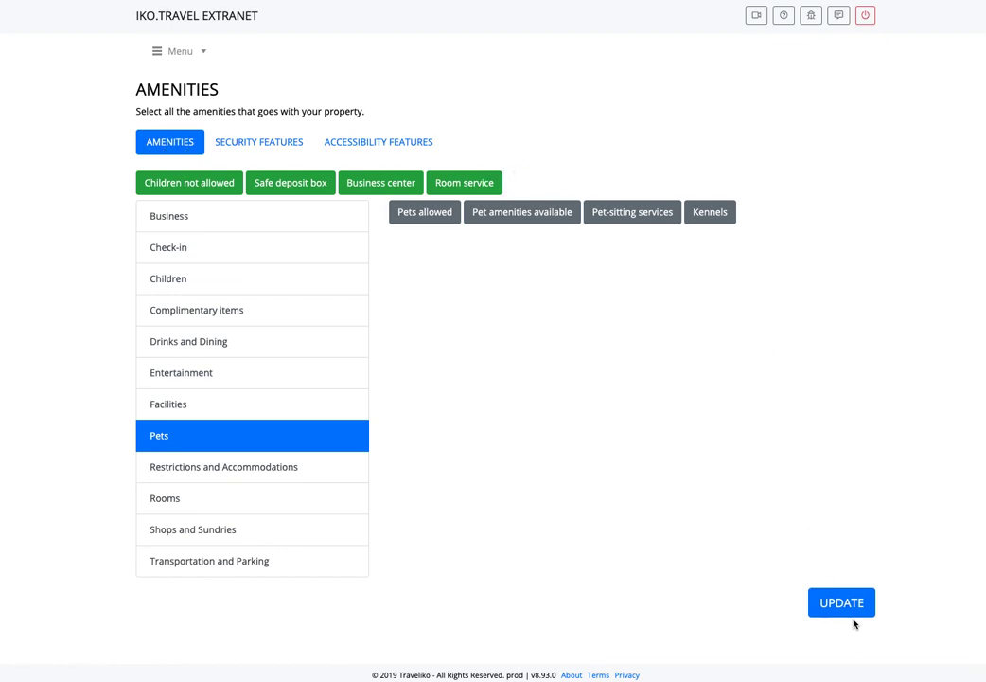
{"action": "left_click", "coordinate": [840, 602]}
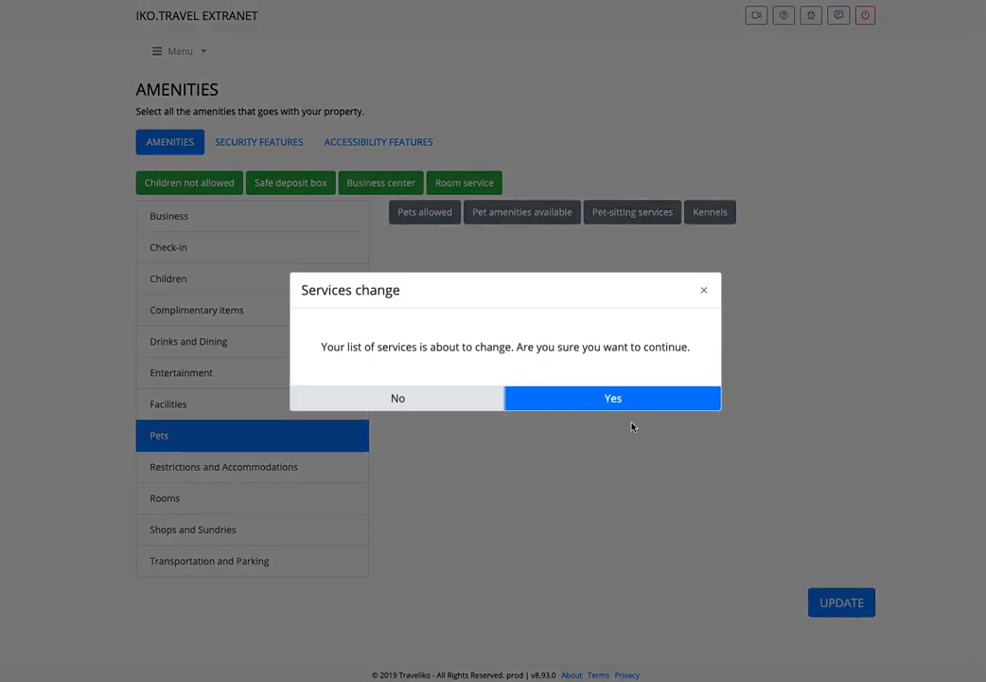
{"action": "left_click", "coordinate": [613, 398]}
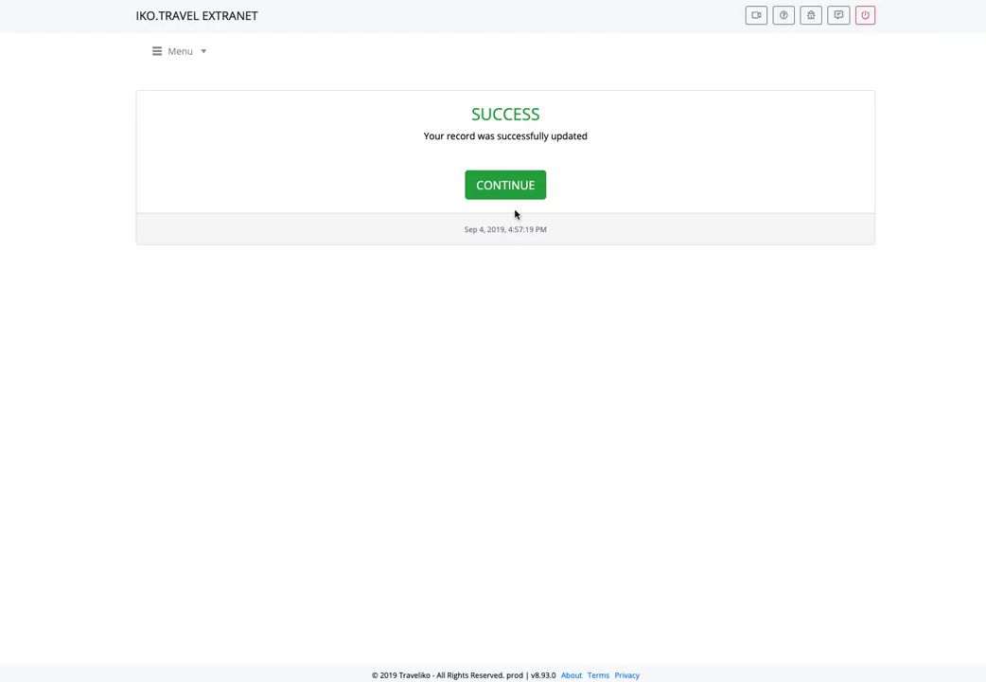